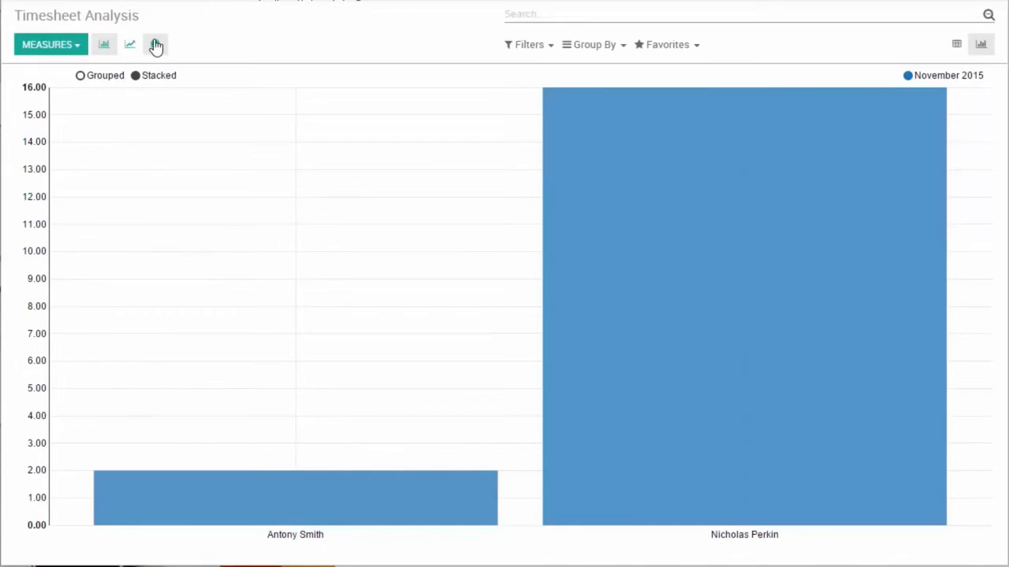
pyautogui.click(155, 45)
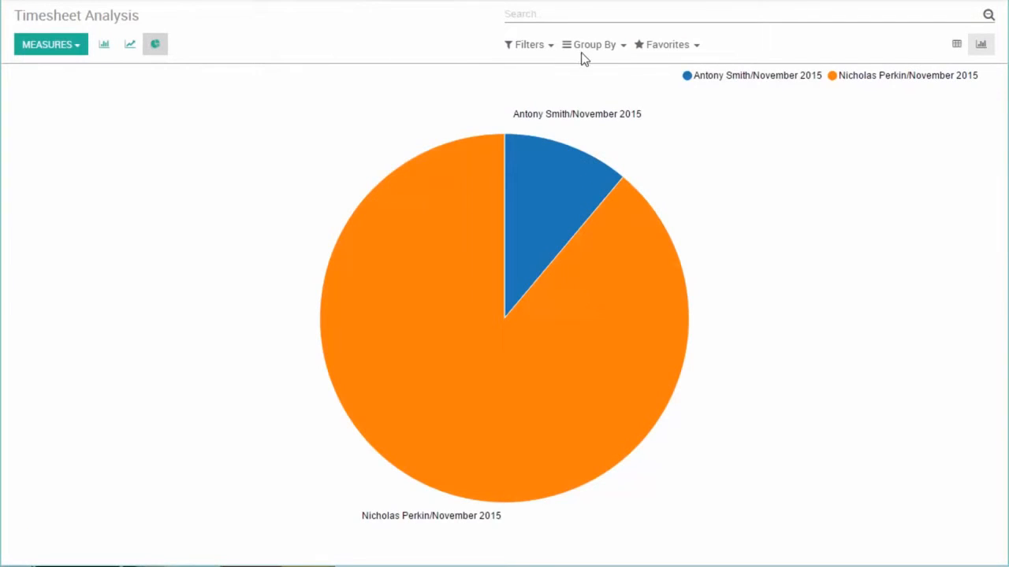
pyautogui.click(593, 44)
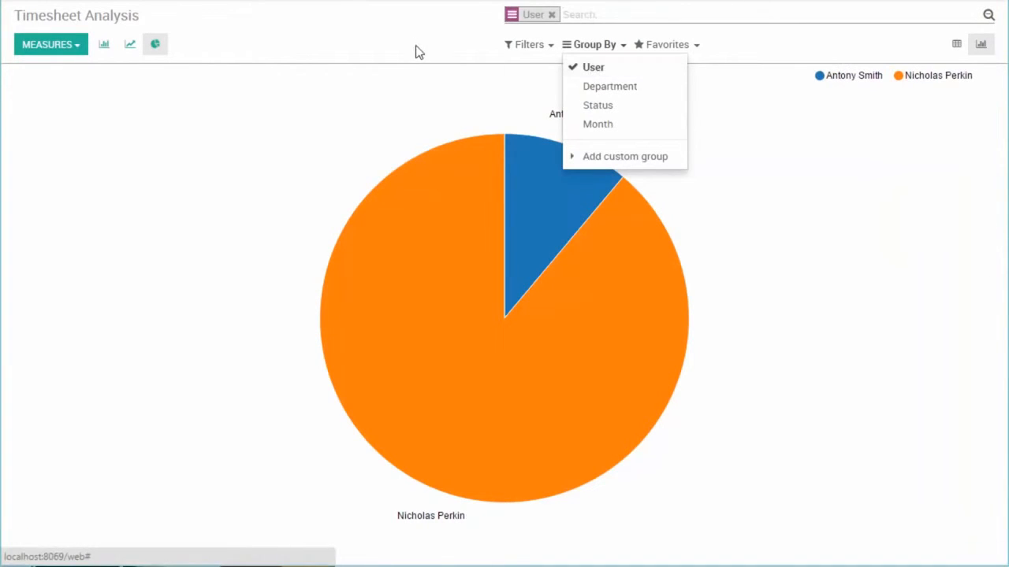
# Step: Open the forecast entry dated 11/07/2015 to 11/20/2015 and show its end date calendar
pyautogui.click(955, 43)
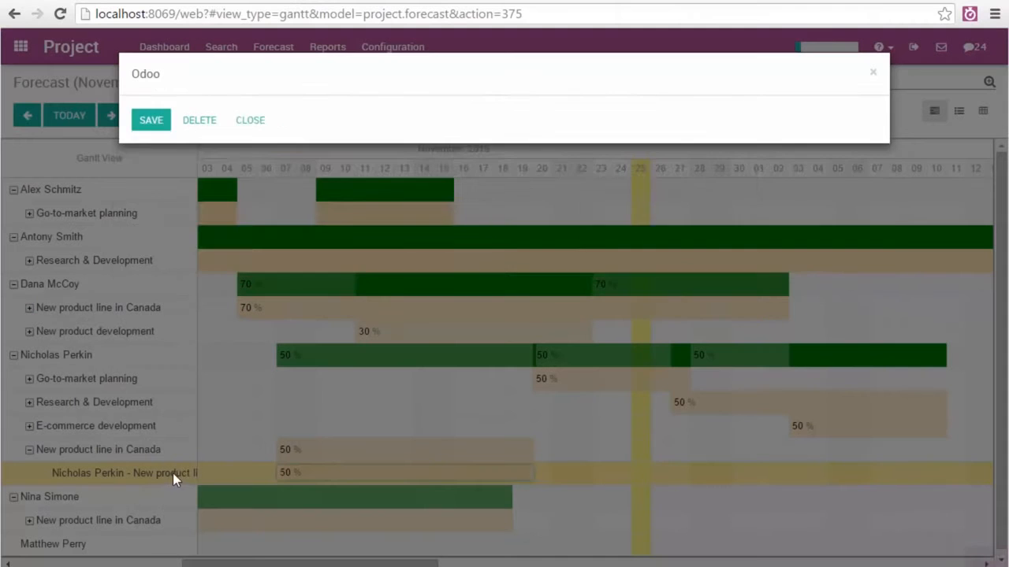
pyautogui.click(721, 151)
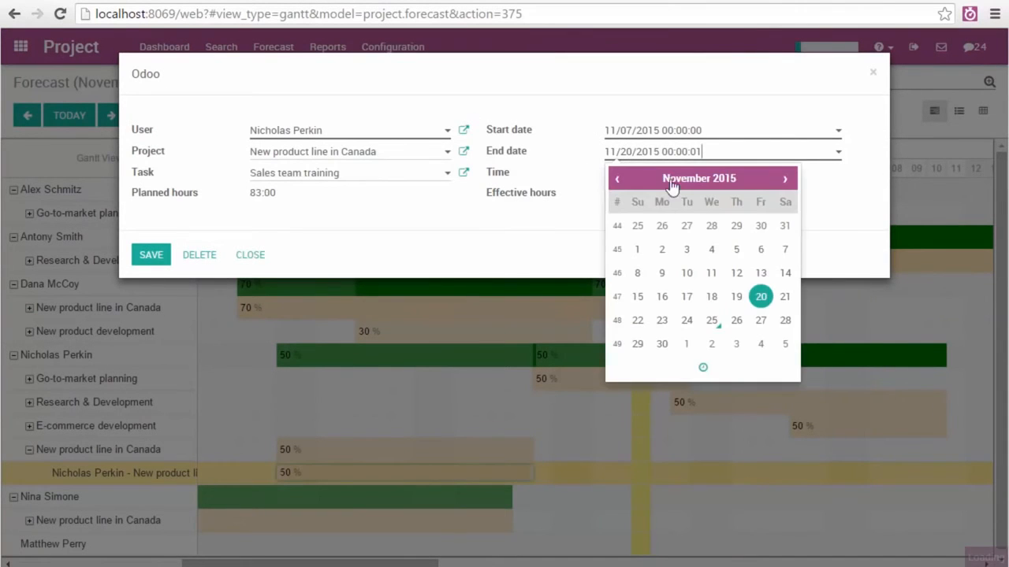